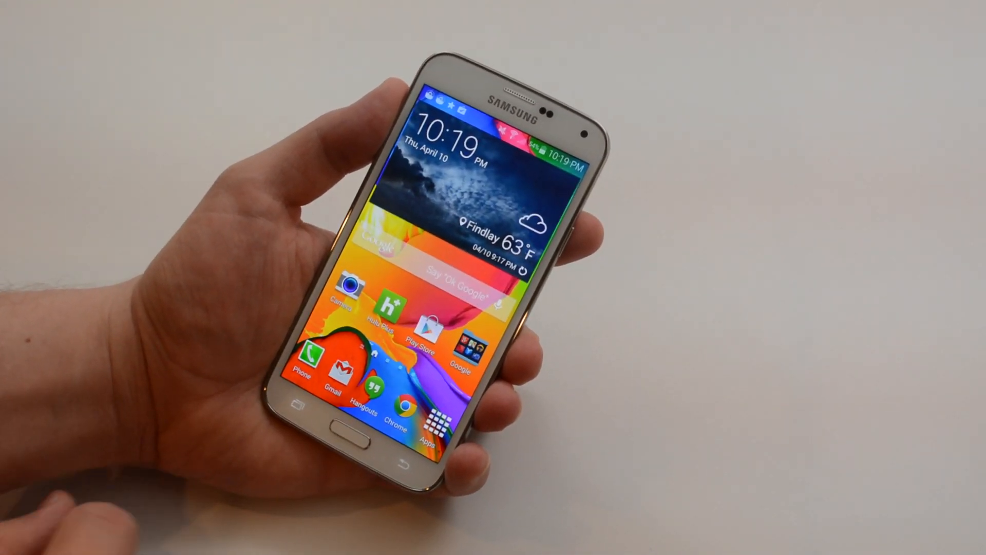
click(397, 400)
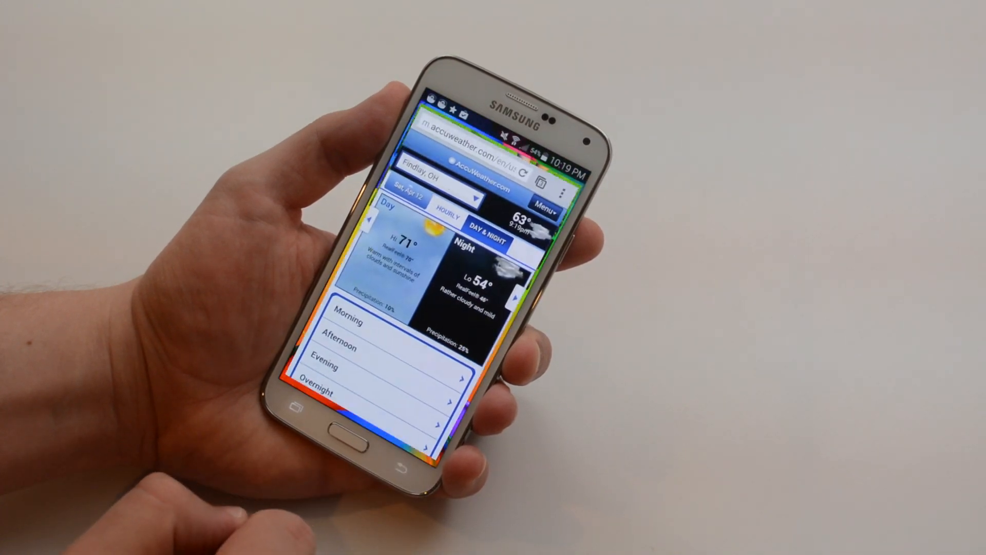
click(345, 432)
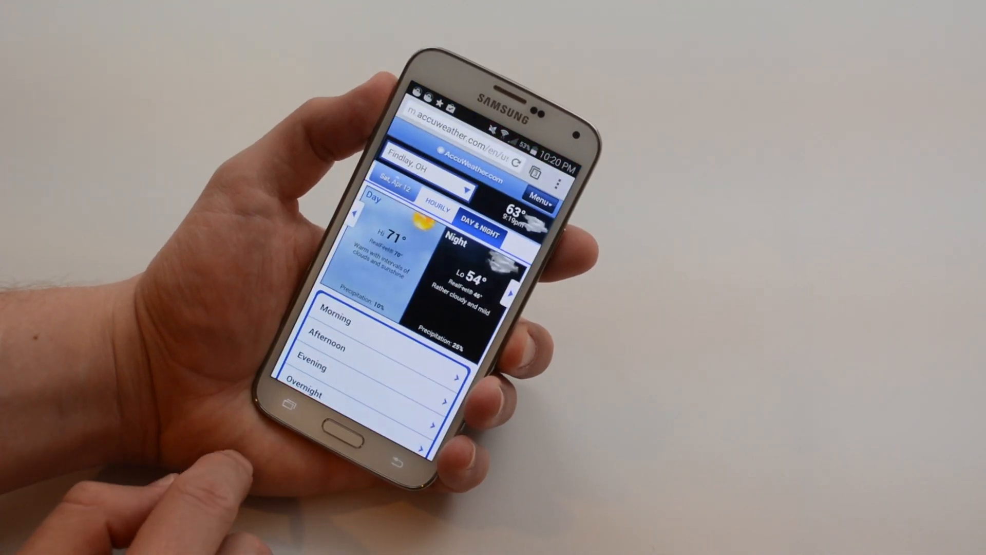
click(557, 185)
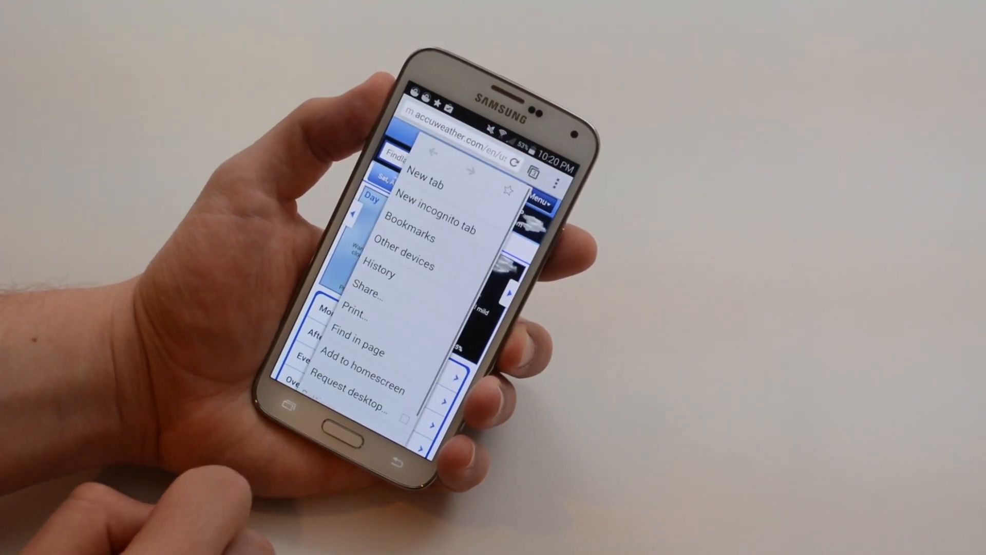